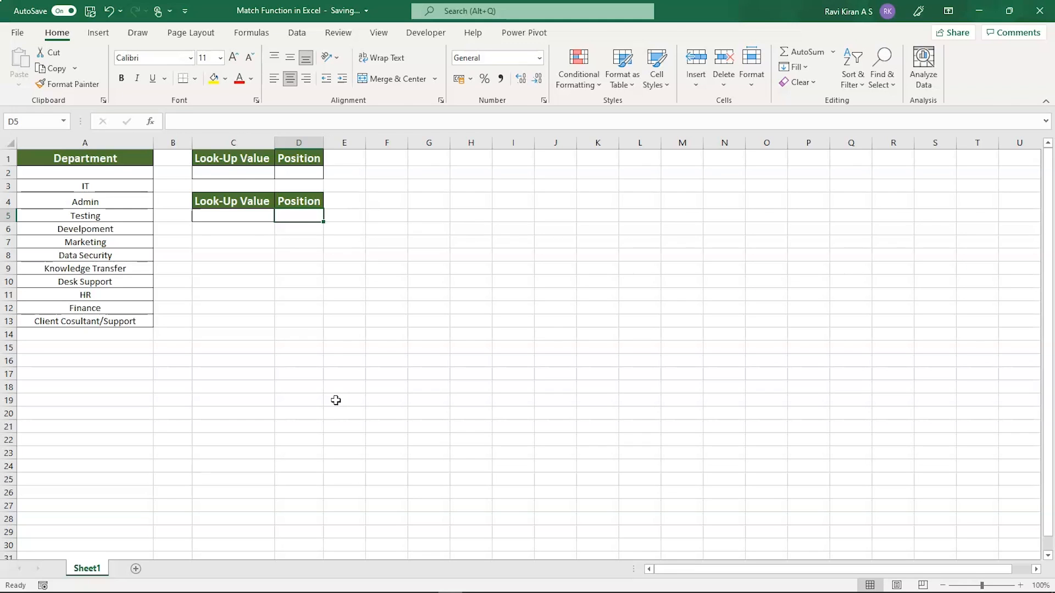
{"action": "mouse_move", "coordinate": [70, 255]}
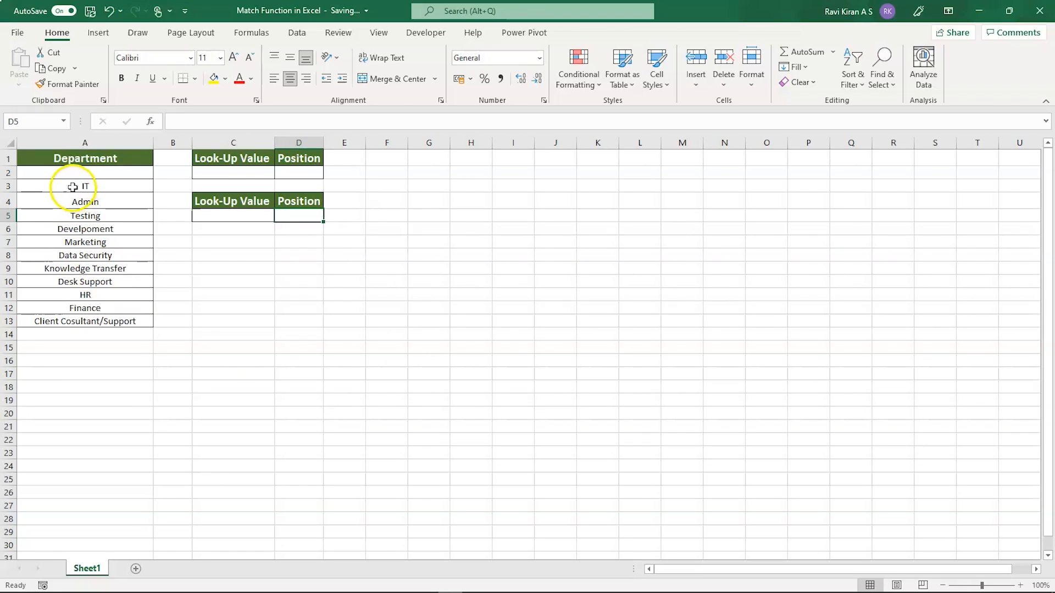
Step: Select the department names in column A, then clear the highlighted range
{"action": "left_click", "coordinate": [85, 187]}
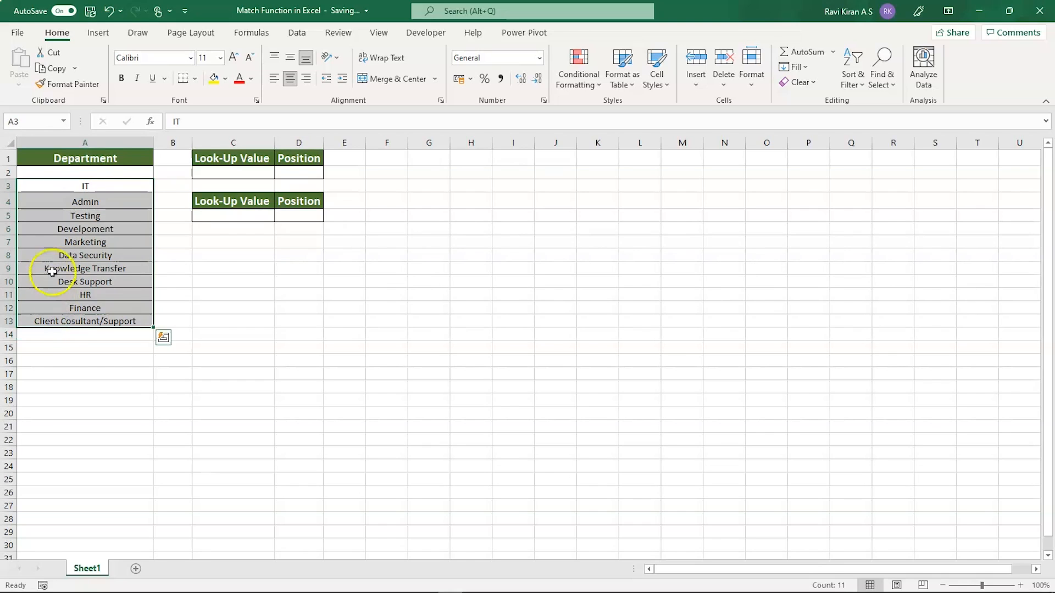
{"action": "left_click", "coordinate": [233, 334]}
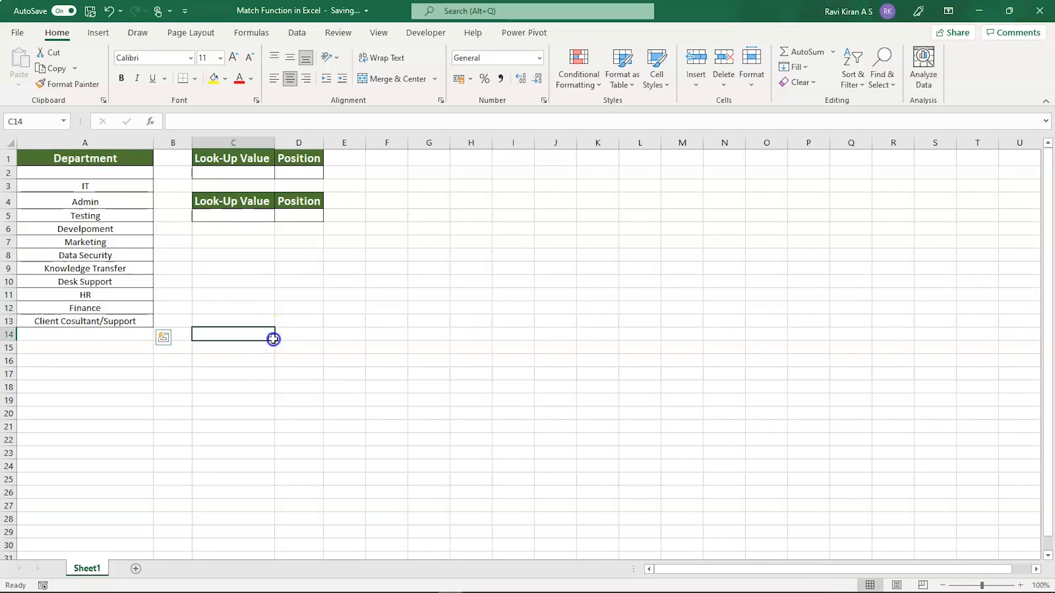
{"action": "mouse_move", "coordinate": [247, 221]}
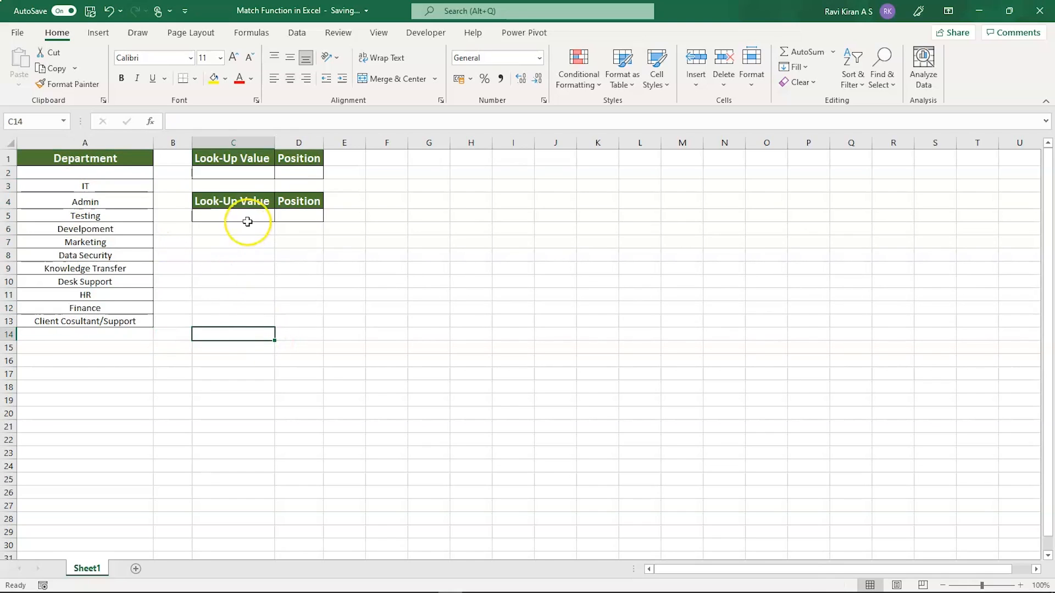
{"action": "mouse_move", "coordinate": [246, 222]}
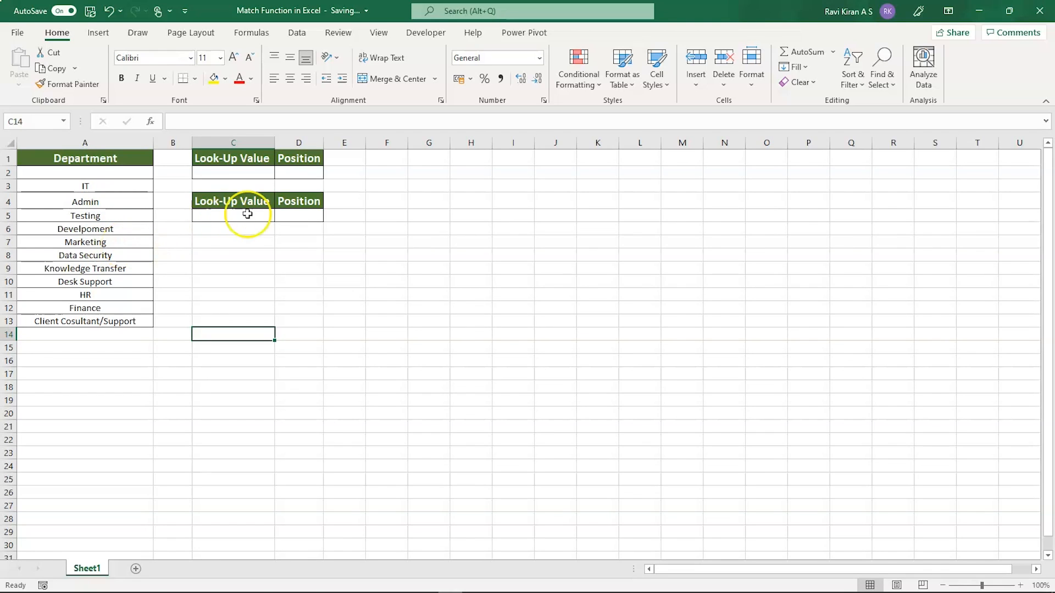
{"action": "mouse_move", "coordinate": [189, 188]}
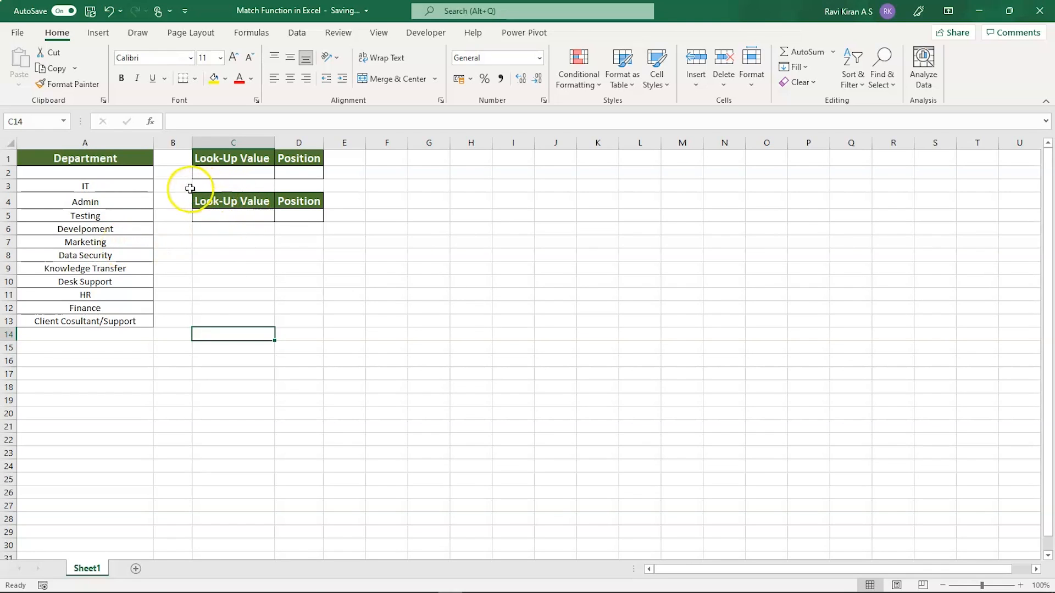
{"action": "mouse_move", "coordinate": [238, 261]}
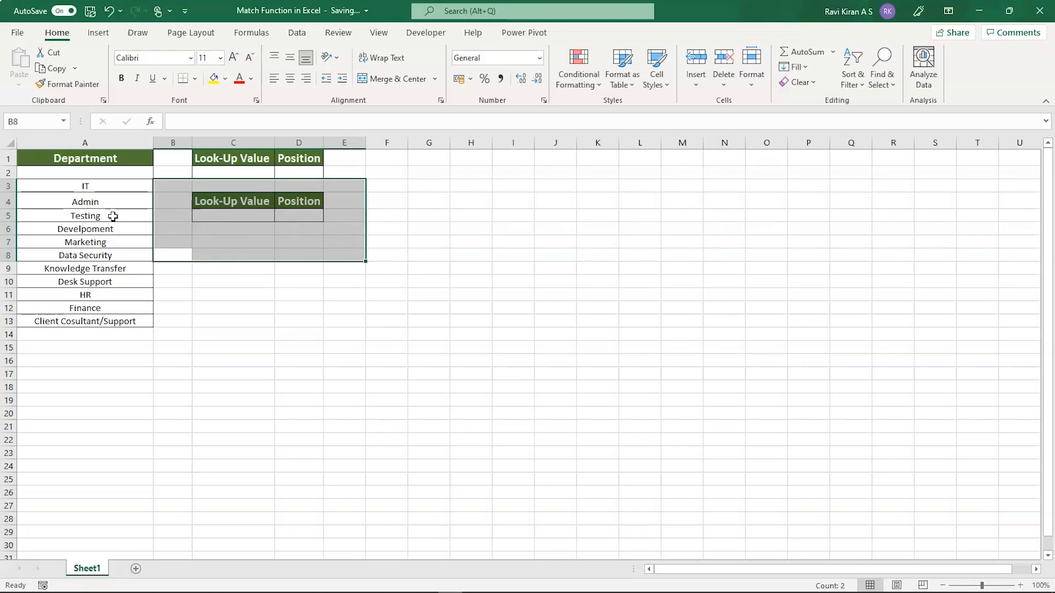
{"action": "left_click", "coordinate": [298, 347]}
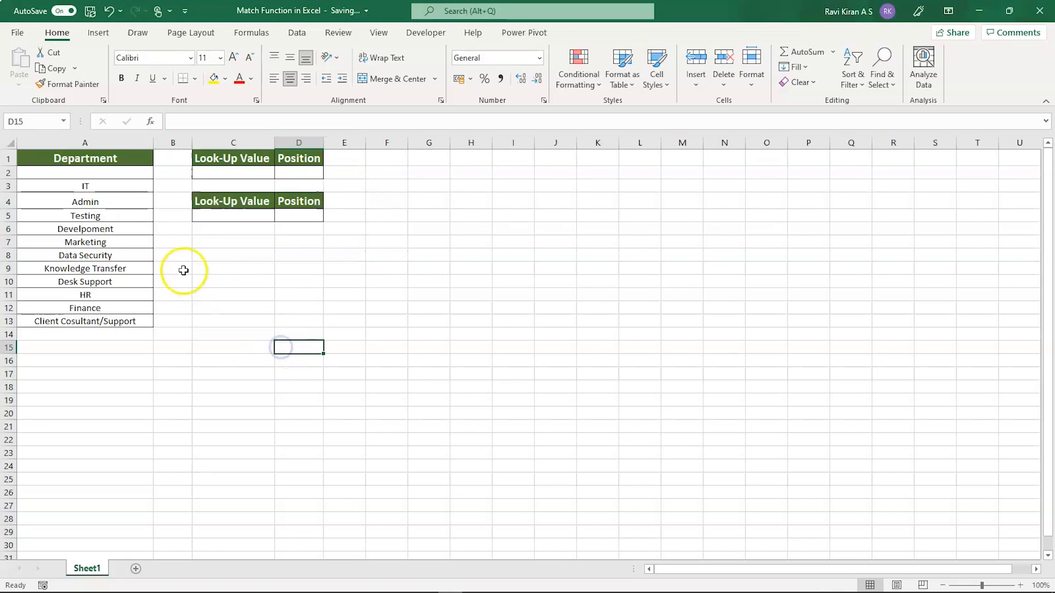
{"action": "mouse_move", "coordinate": [104, 215]}
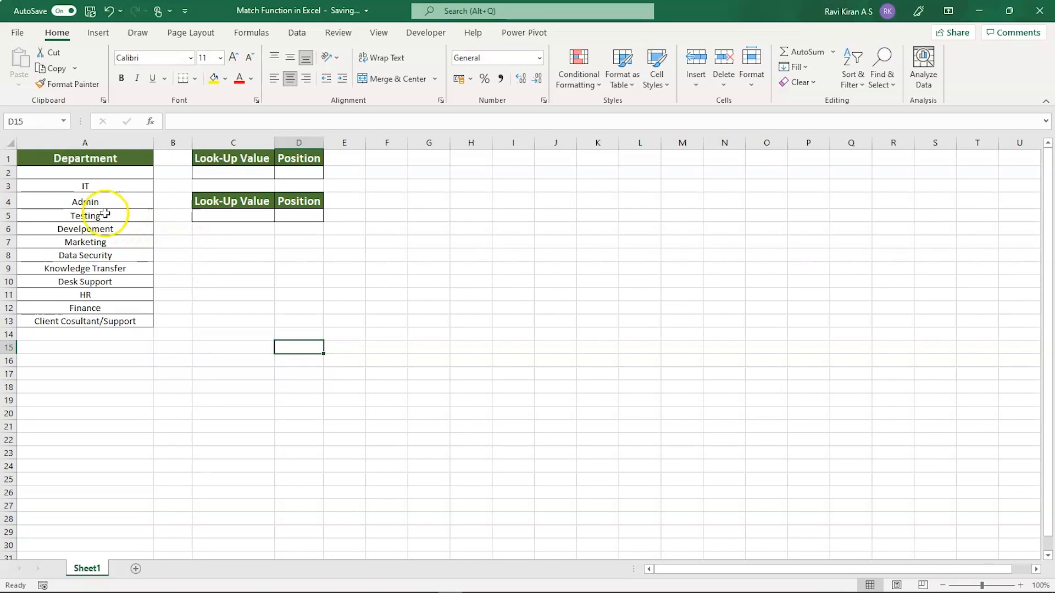
{"action": "mouse_move", "coordinate": [96, 242]}
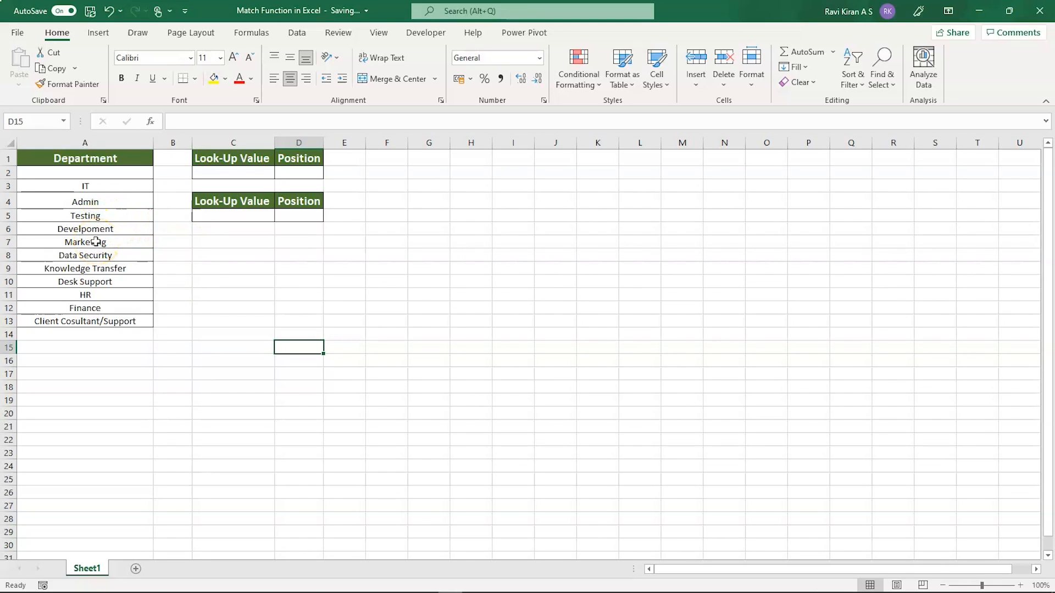
Step: Copy Marketing from A7 into the lower table's look-up value cell C5
{"action": "left_click", "coordinate": [84, 242]}
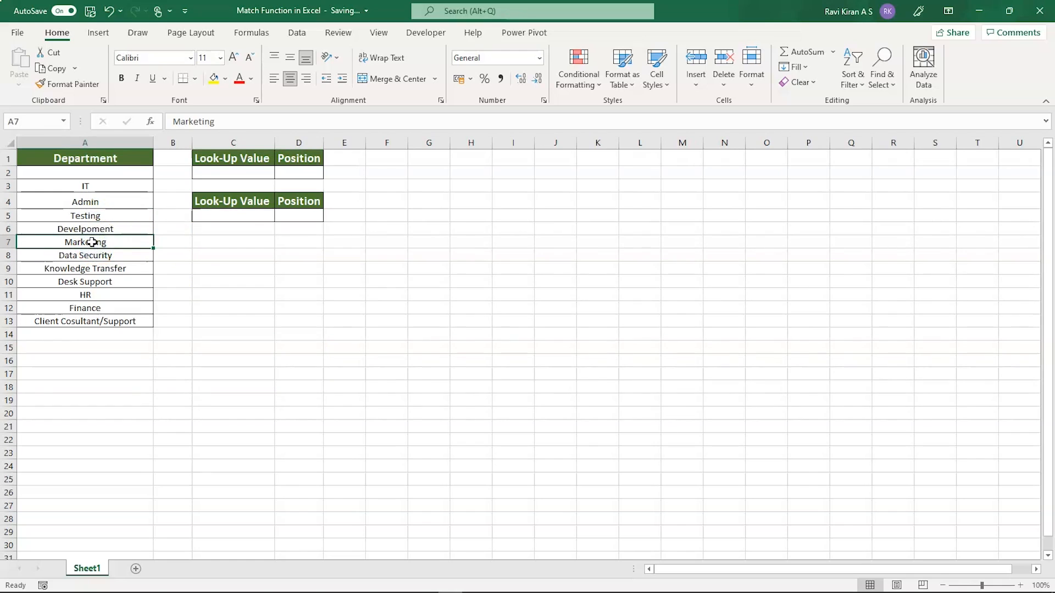
{"action": "left_click", "coordinate": [233, 215]}
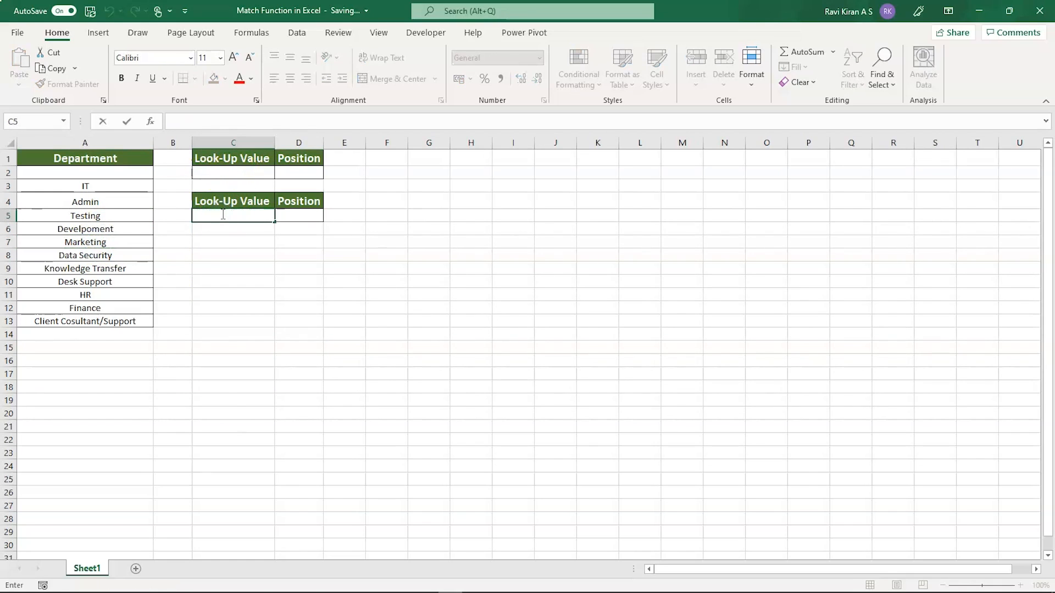
{"action": "mouse_move", "coordinate": [139, 234]}
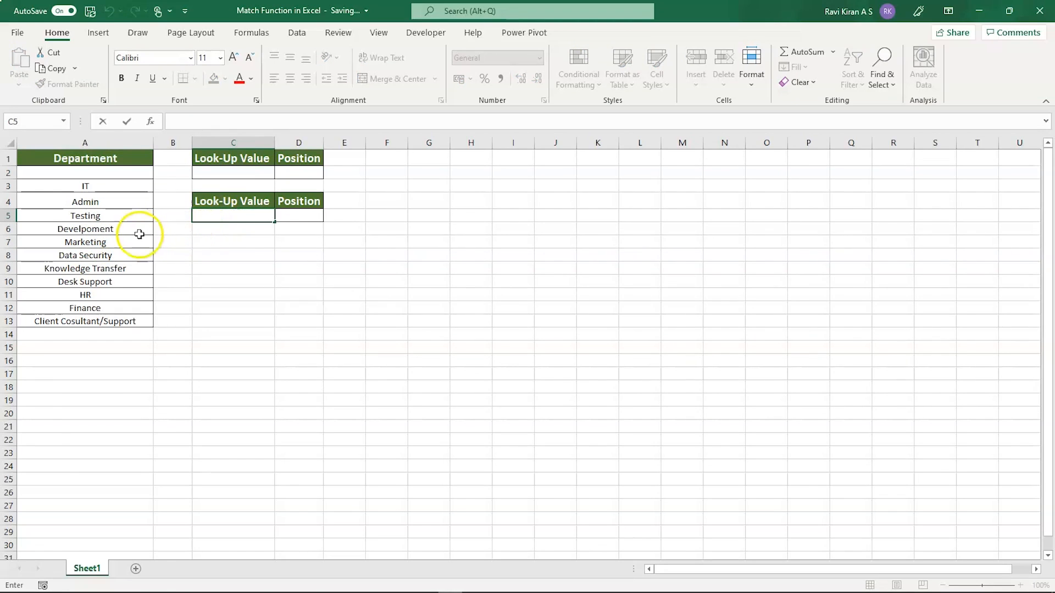
{"action": "left_click", "coordinate": [84, 242]}
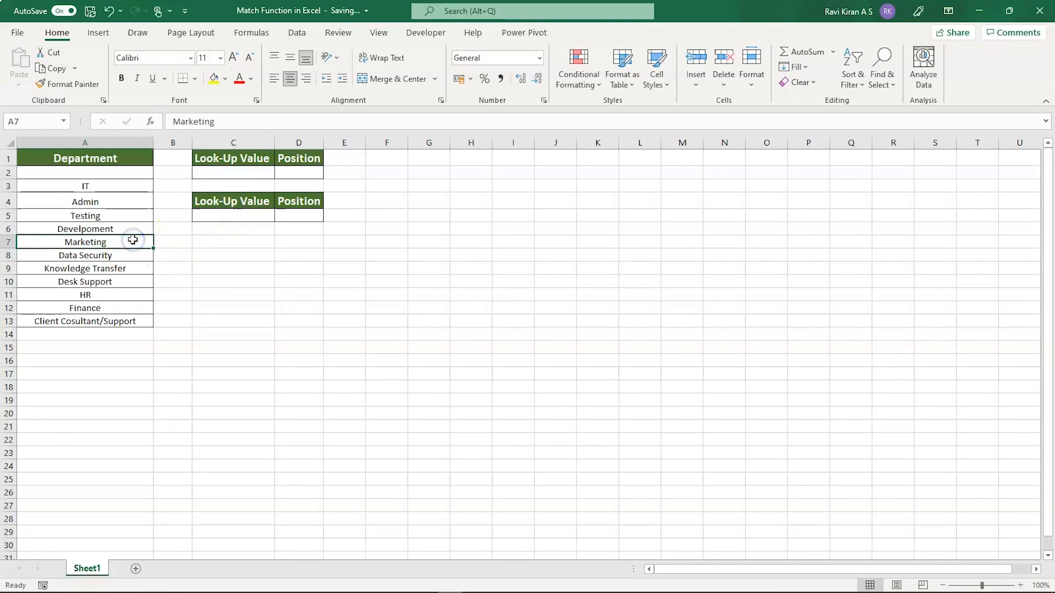
{"action": "left_click", "coordinate": [233, 216]}
{"action": "type", "text": "Marketing"}
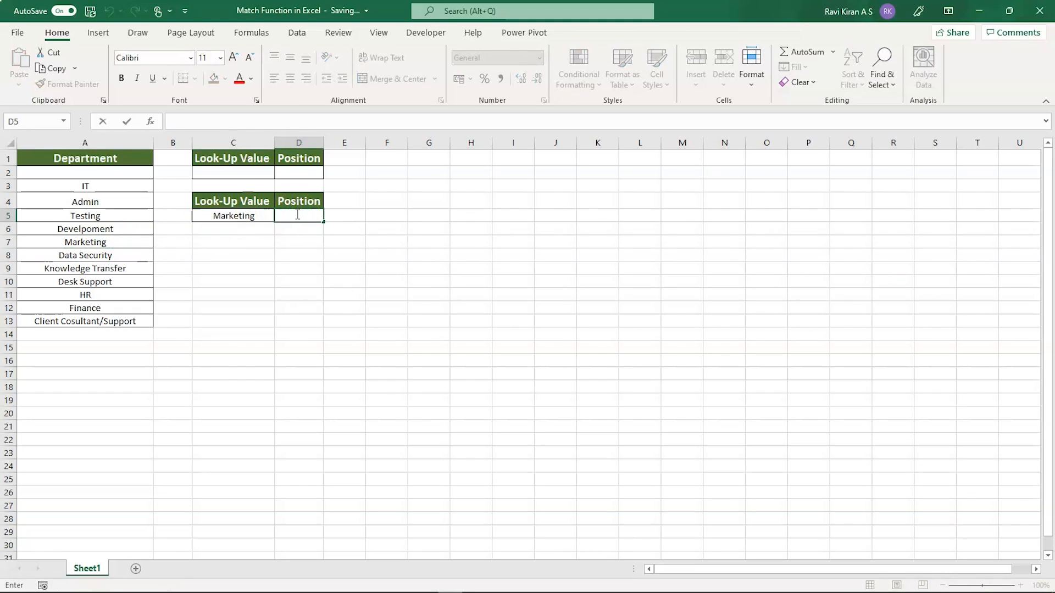
Step: Enter =MATCH(C5,A3:A13,0) in D5 so Marketing's position shows 5
{"action": "type", "text": "="}
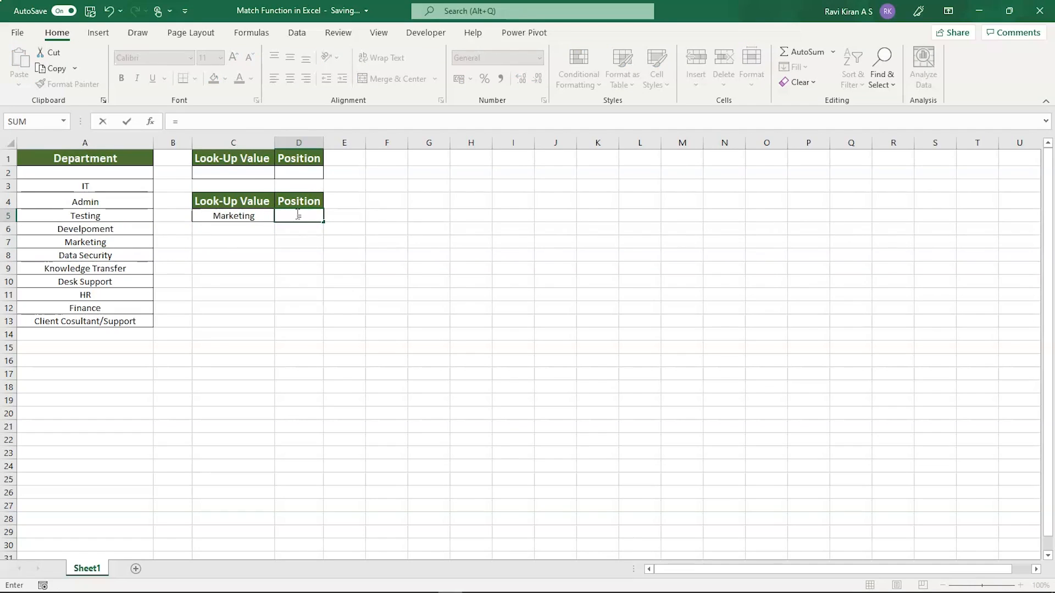
{"action": "type", "text": "M"}
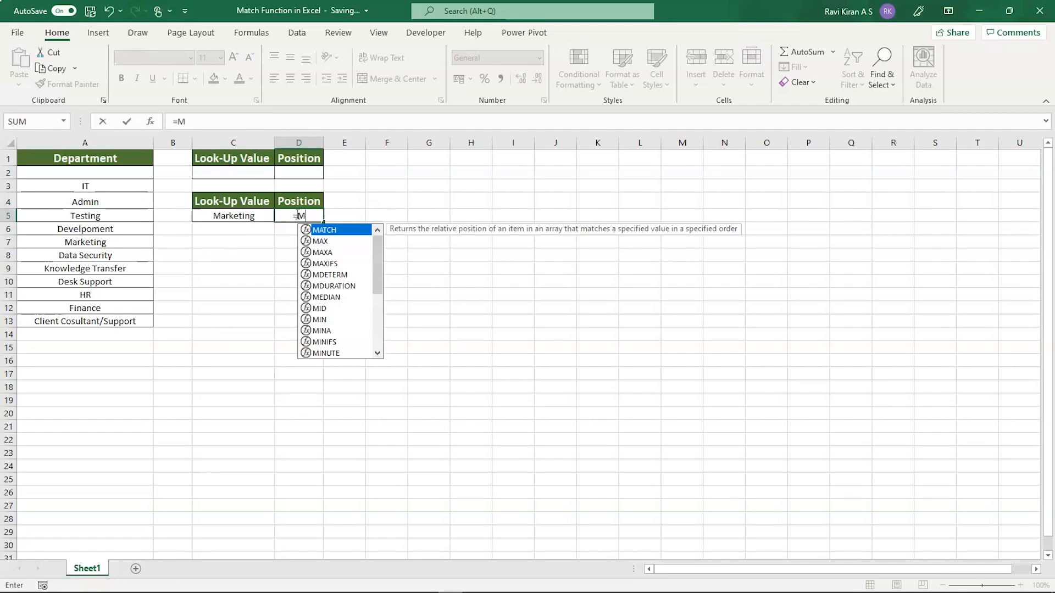
{"action": "type", "text": "ATCH("}
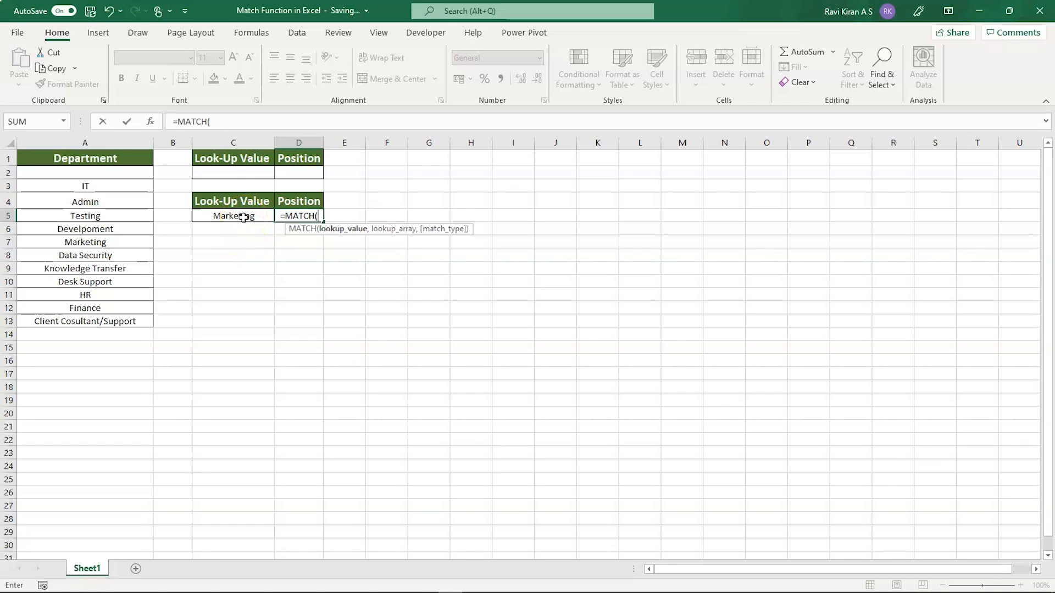
{"action": "left_click", "coordinate": [233, 215]}
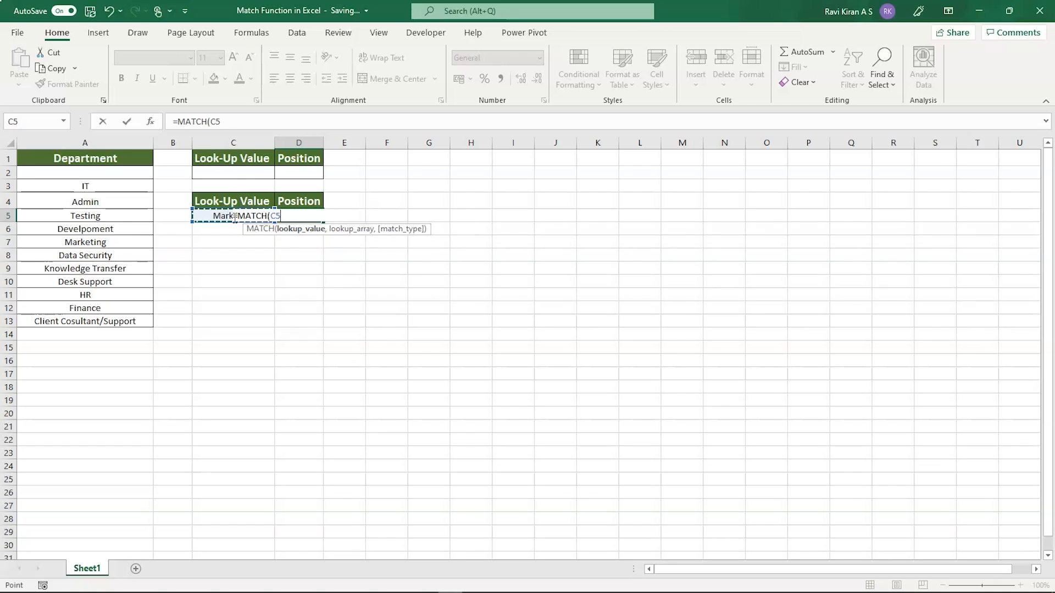
{"action": "type", "text": ","}
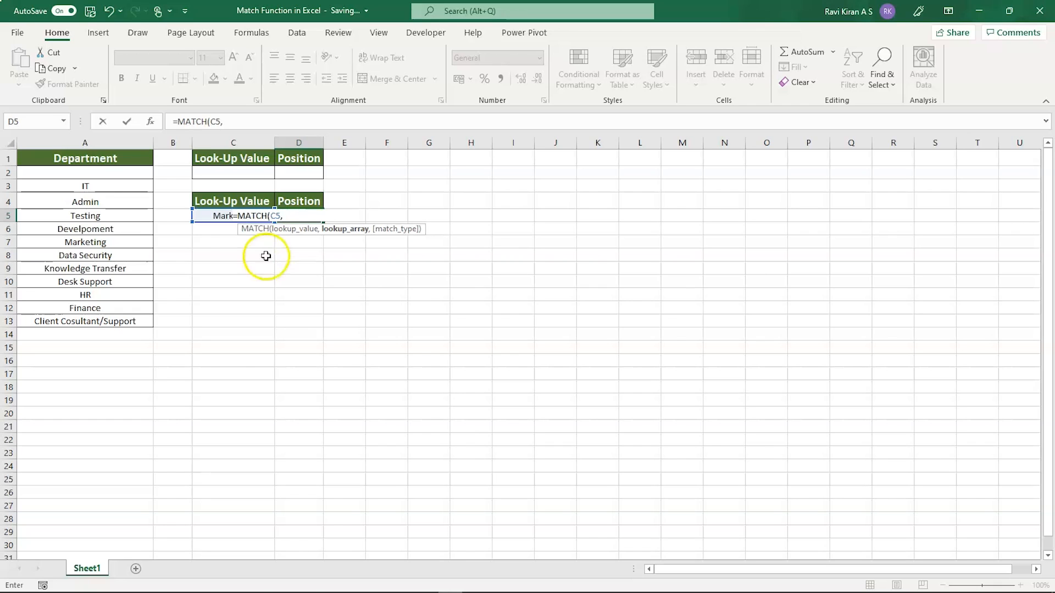
{"action": "left_click_drag", "start_coordinate": [85, 185], "coordinate": [84, 215]}
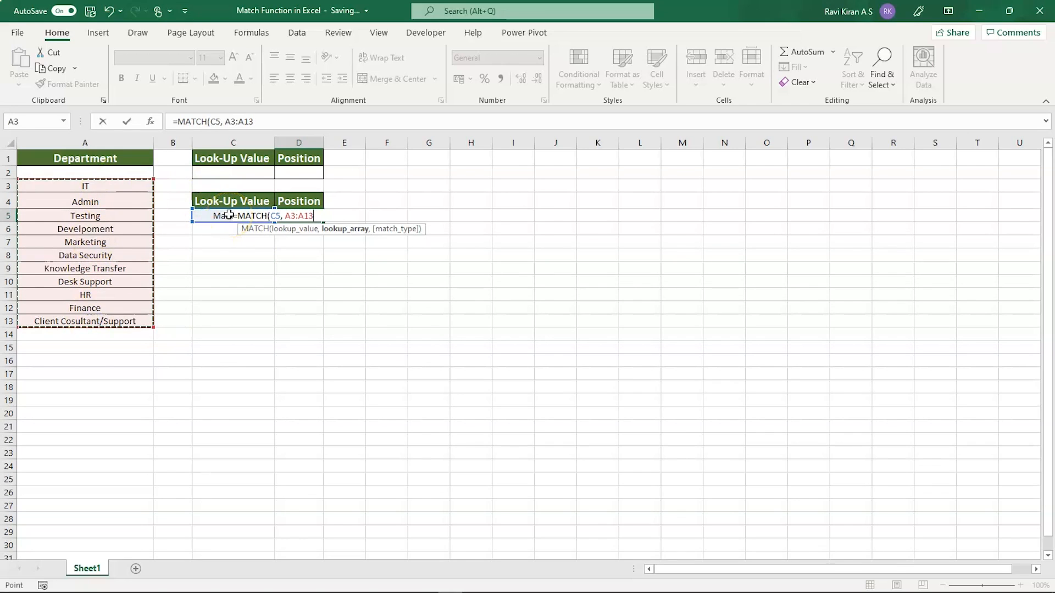
{"action": "type", "text": ","}
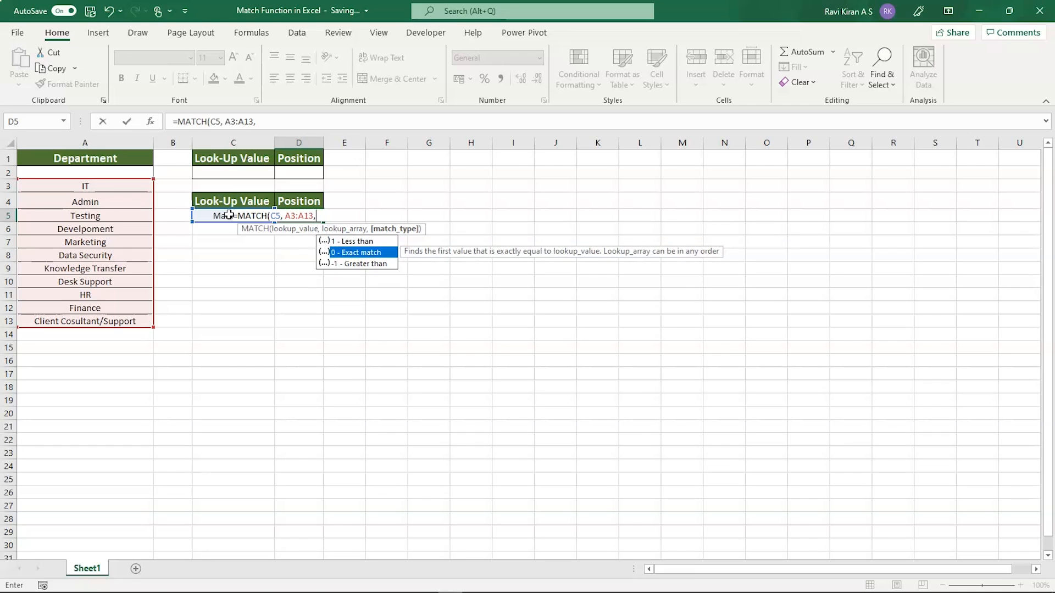
{"action": "type", "text": "0"}
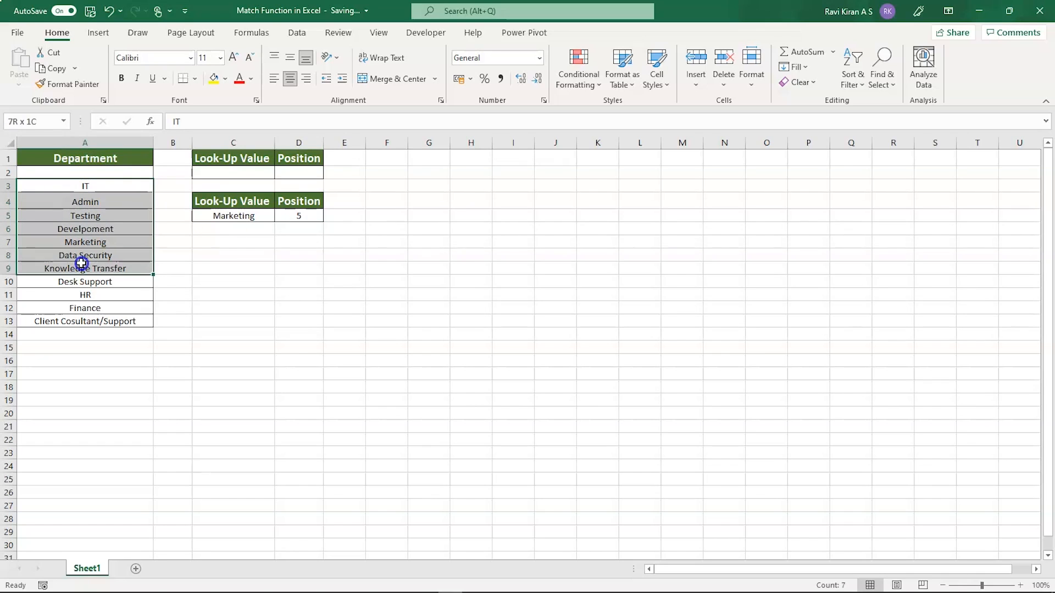
{"action": "left_click", "coordinate": [85, 184]}
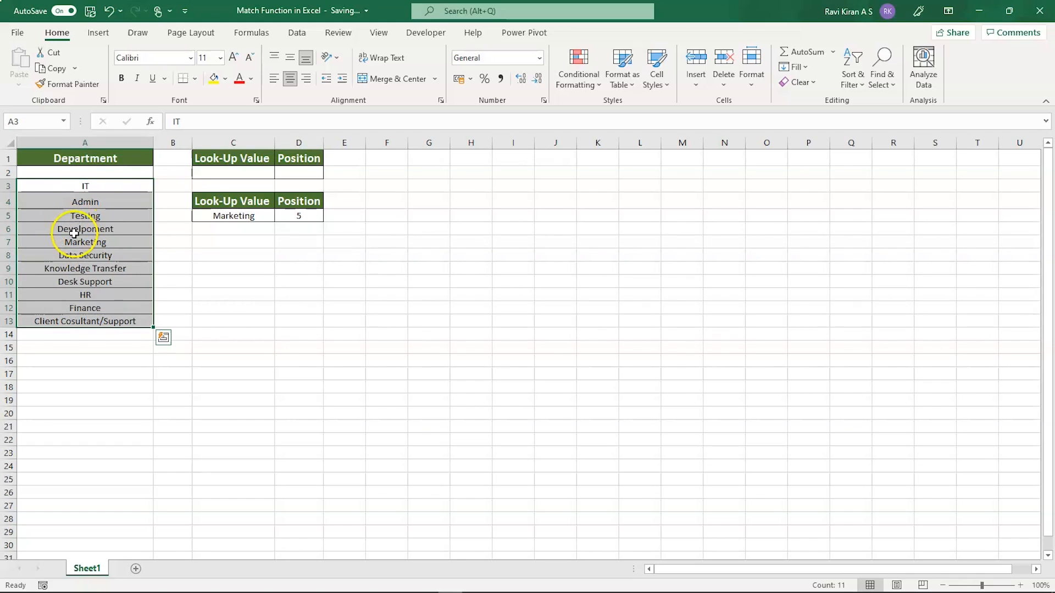
{"action": "left_click", "coordinate": [233, 268]}
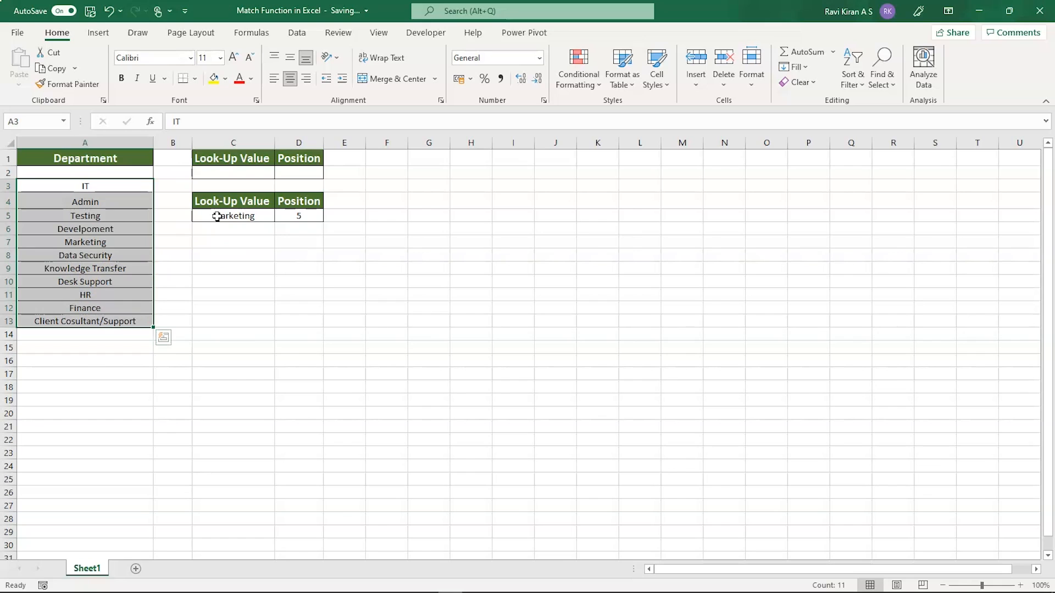
{"action": "left_click", "coordinate": [233, 216]}
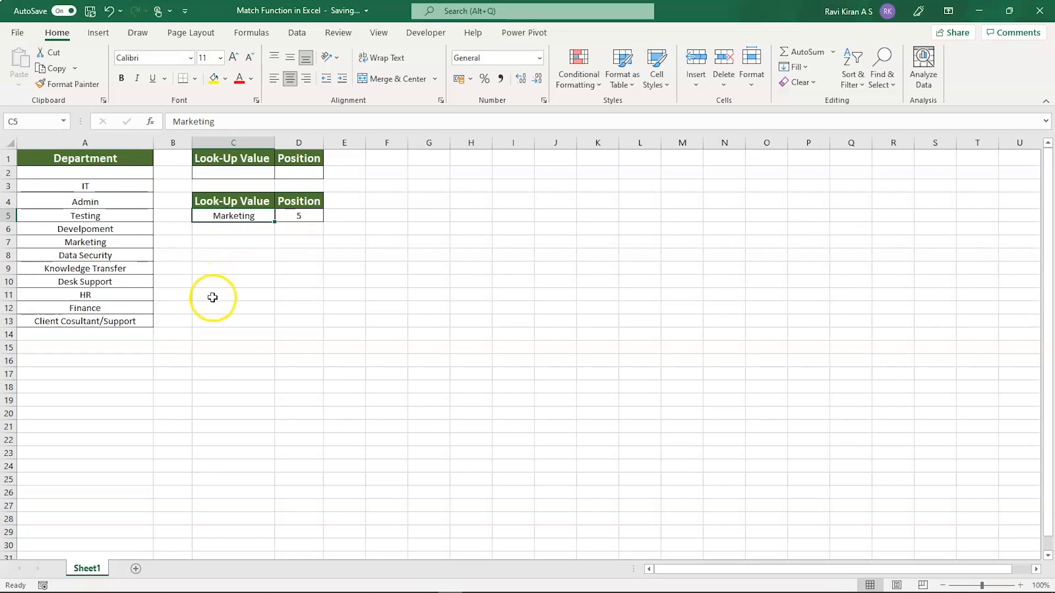
{"action": "mouse_move", "coordinate": [210, 298]}
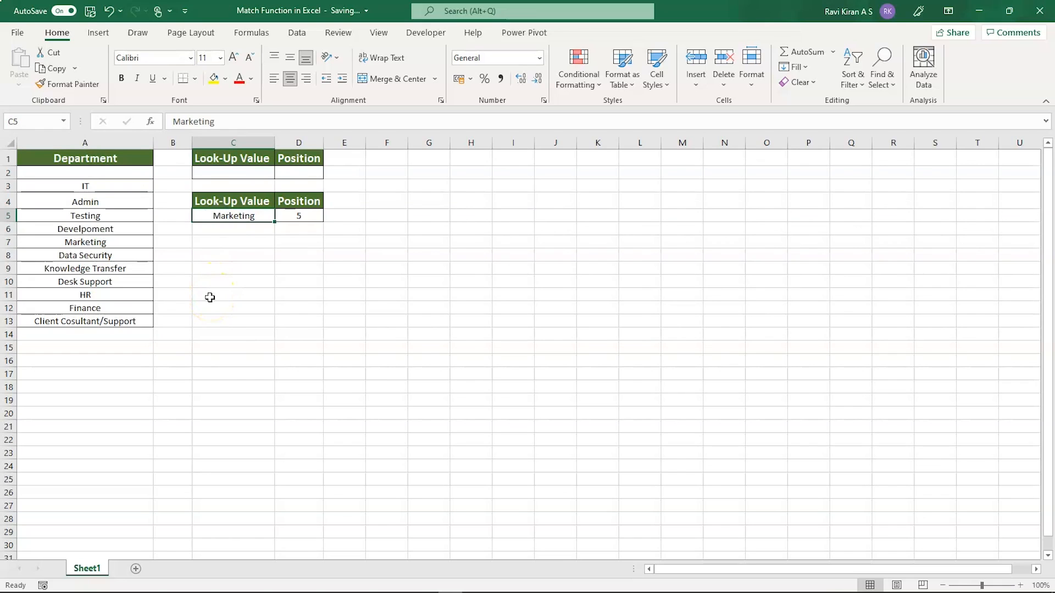
Step: Replace C5's value with the misspelled 'Finnce', making D5 return #N/A
{"action": "key", "text": "Delete"}
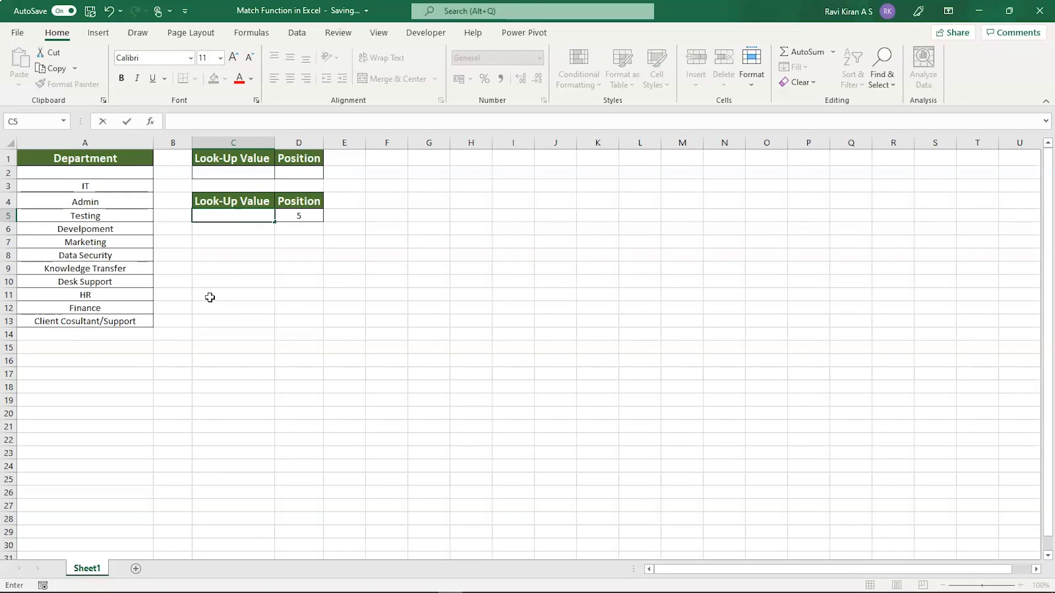
{"action": "type", "text": "F"}
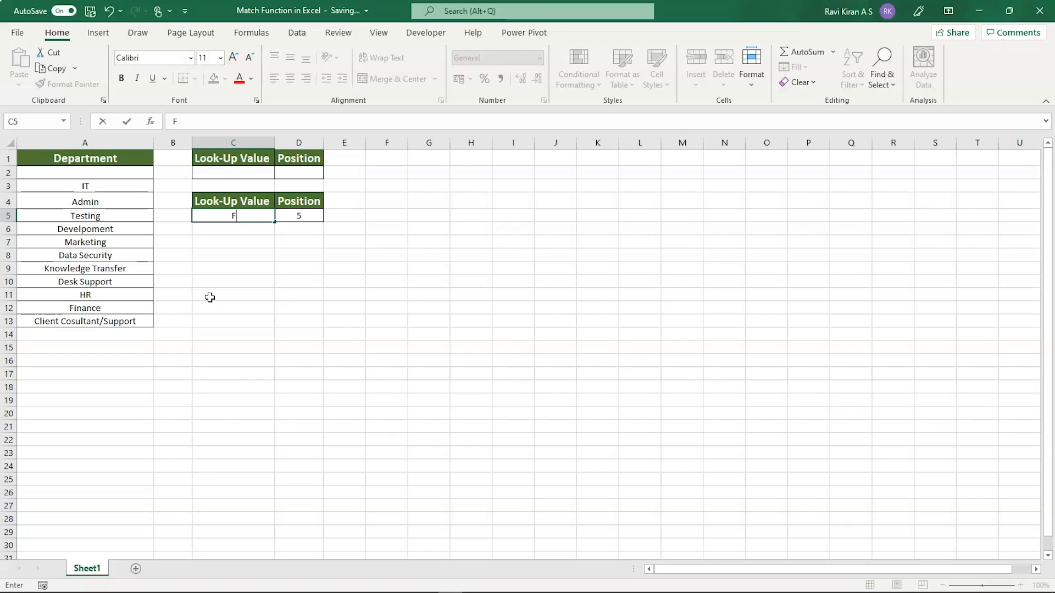
{"action": "type", "text": "in"}
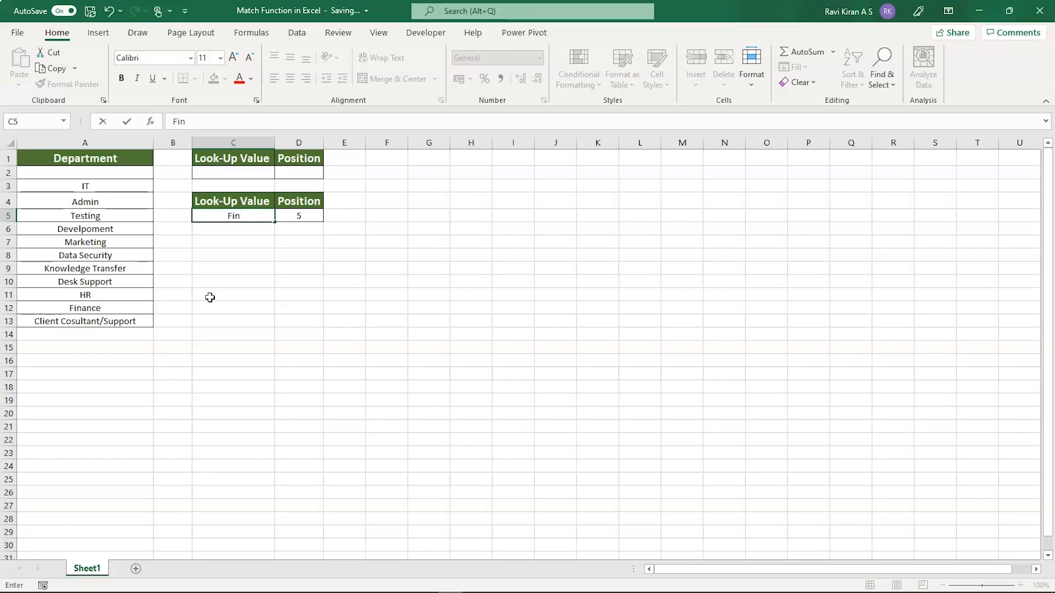
{"action": "type", "text": "nce"}
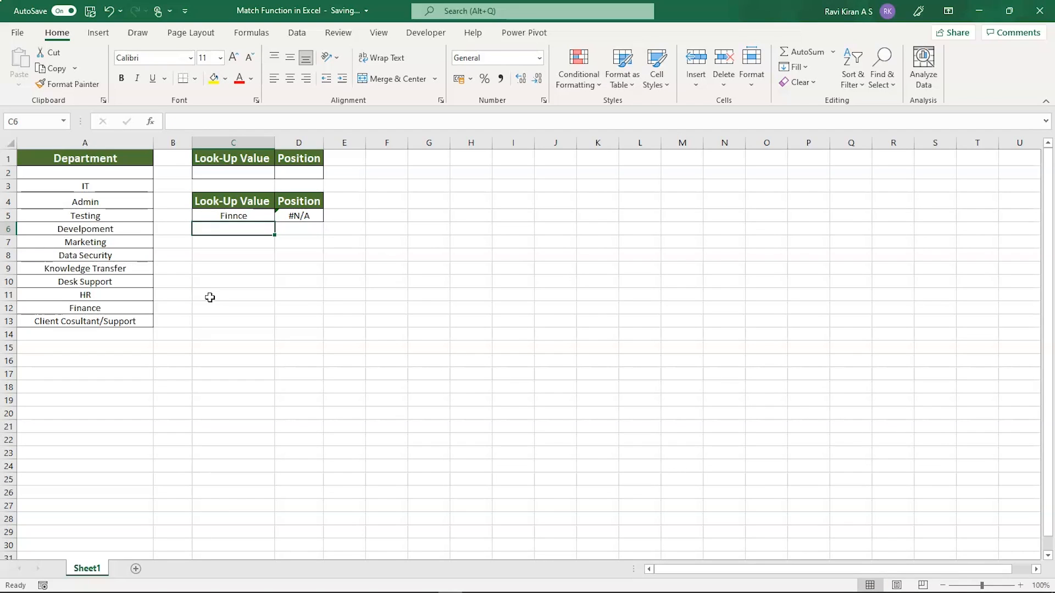
{"action": "left_click", "coordinate": [233, 172]}
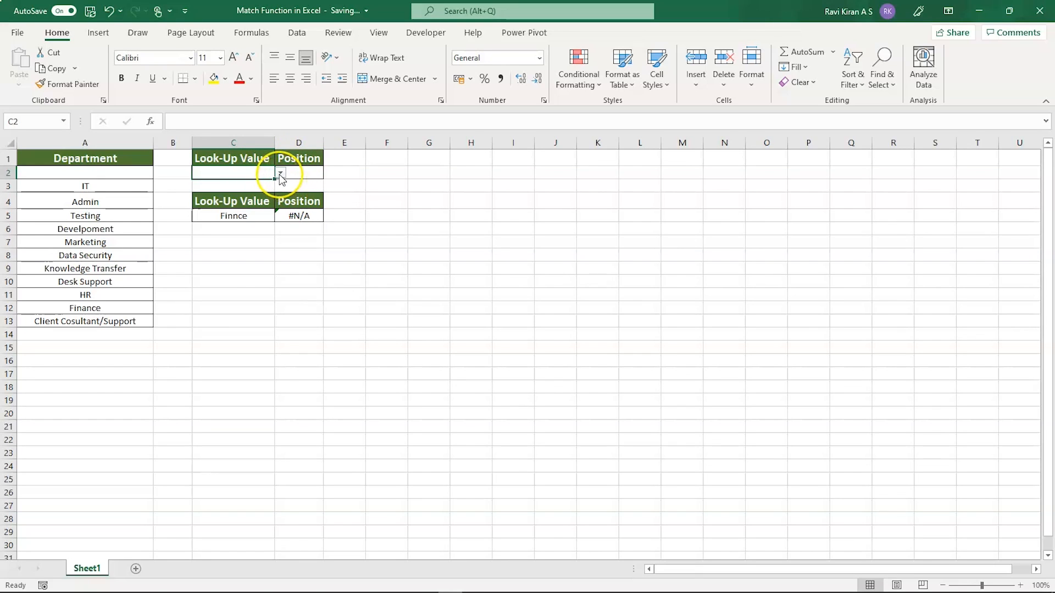
Step: Choose Finance from C2's dropdown list and select Position cell D2
{"action": "left_click", "coordinate": [278, 173]}
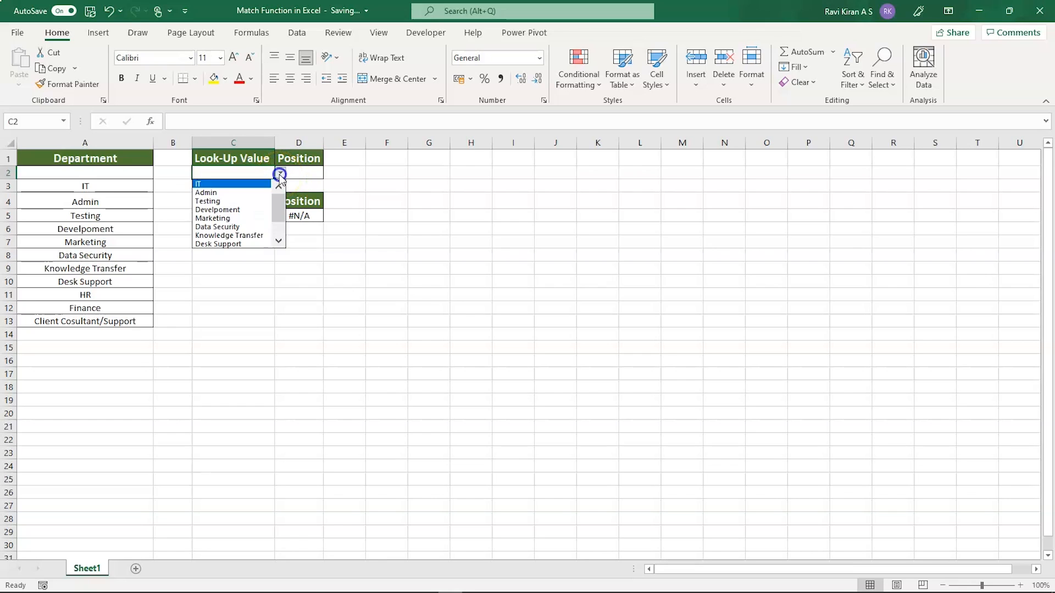
{"action": "mouse_move", "coordinate": [232, 227]}
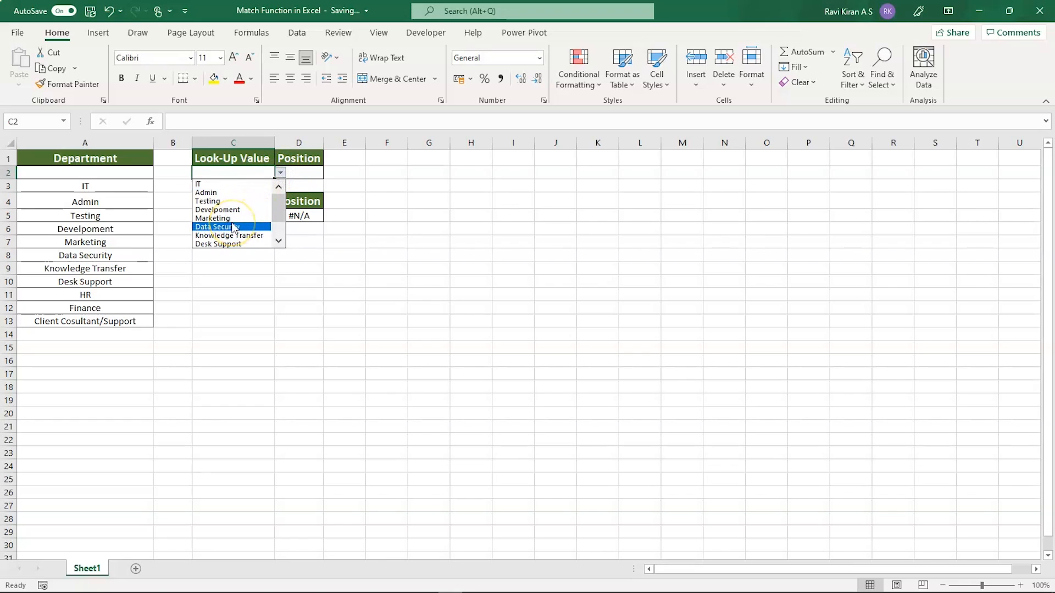
{"action": "mouse_move", "coordinate": [159, 210]}
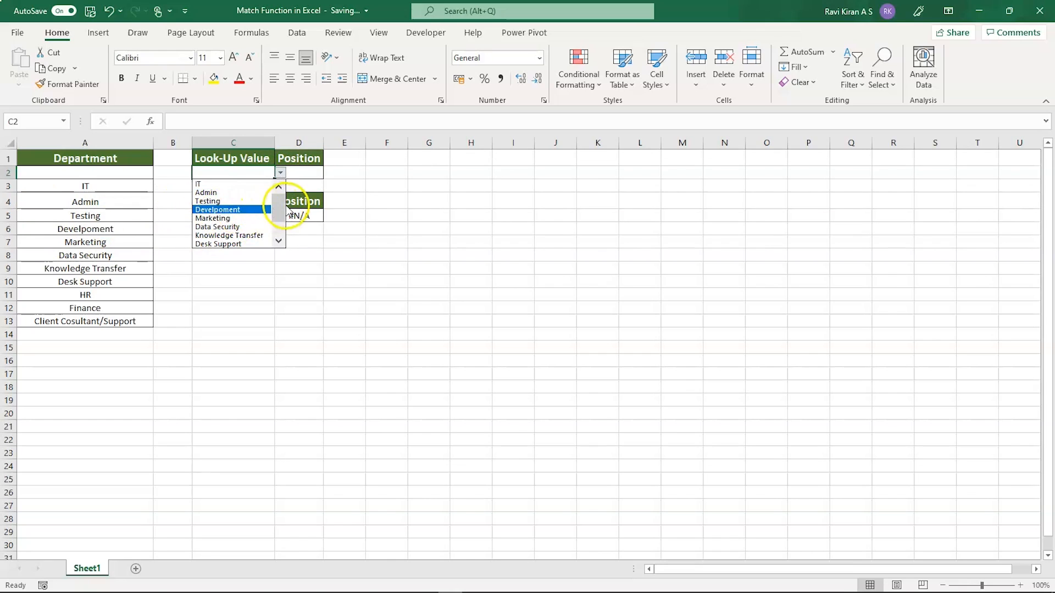
{"action": "left_click", "coordinate": [278, 186]}
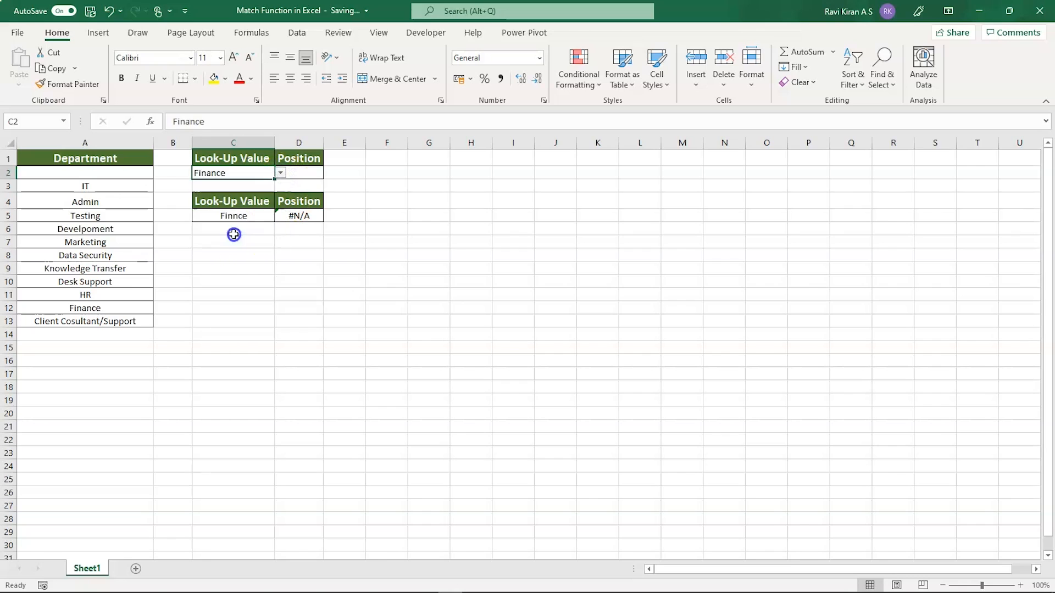
{"action": "left_click", "coordinate": [299, 173]}
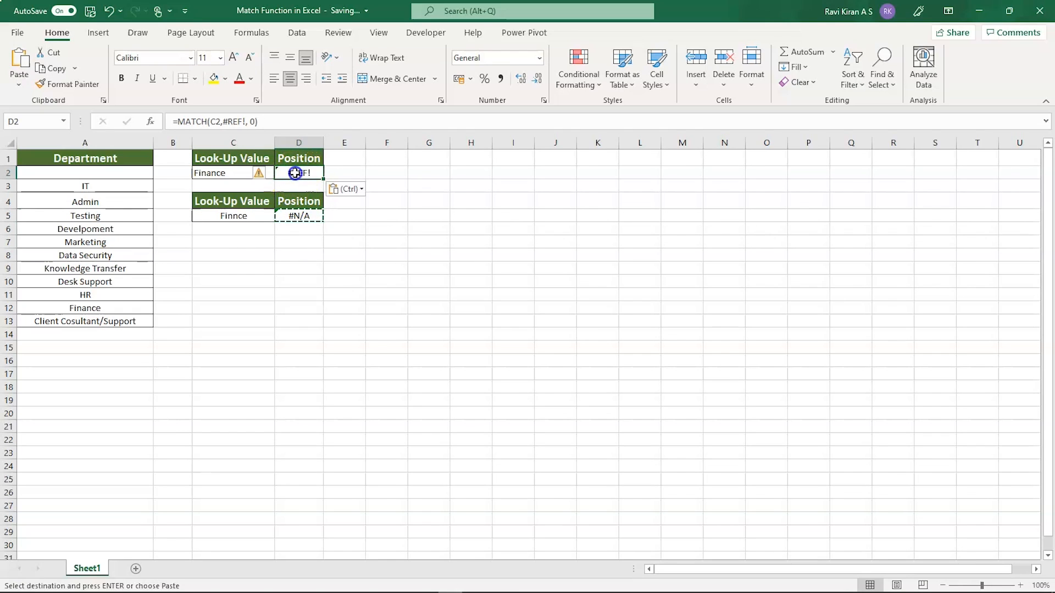
{"action": "mouse_move", "coordinate": [232, 121]}
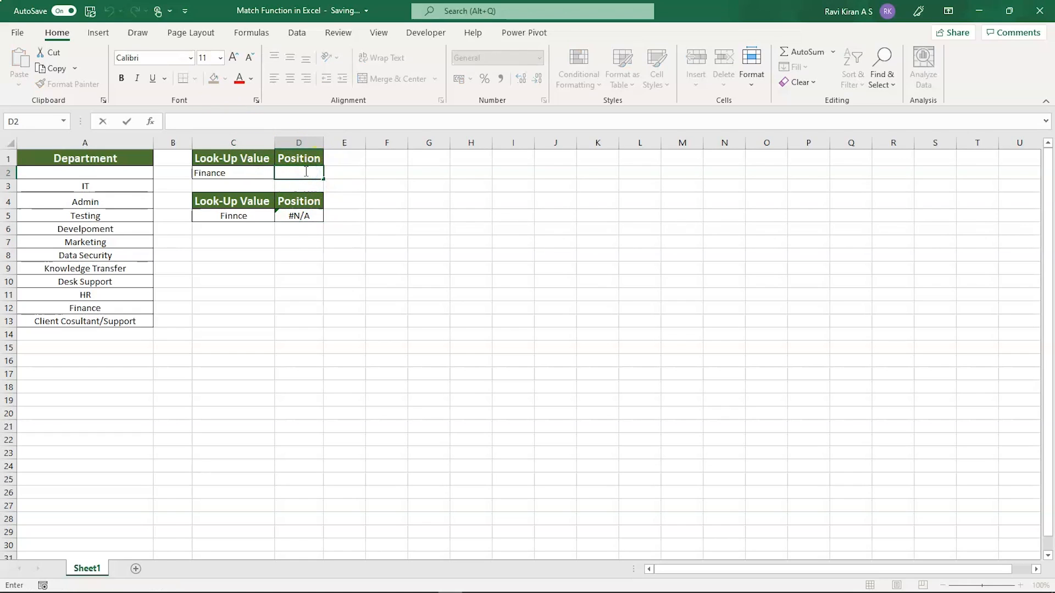
Step: Type =MATCH(C2,A3:A13,0) into D2 to return the dropdown department's position
{"action": "type", "text": "=MATCH("}
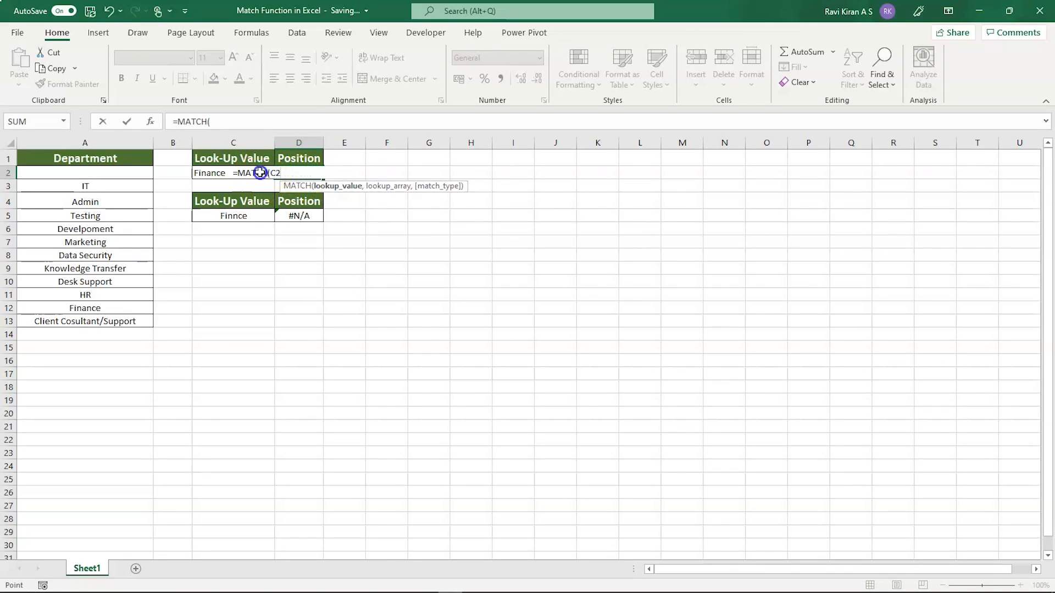
{"action": "type", "text": "C2,A3:A13"}
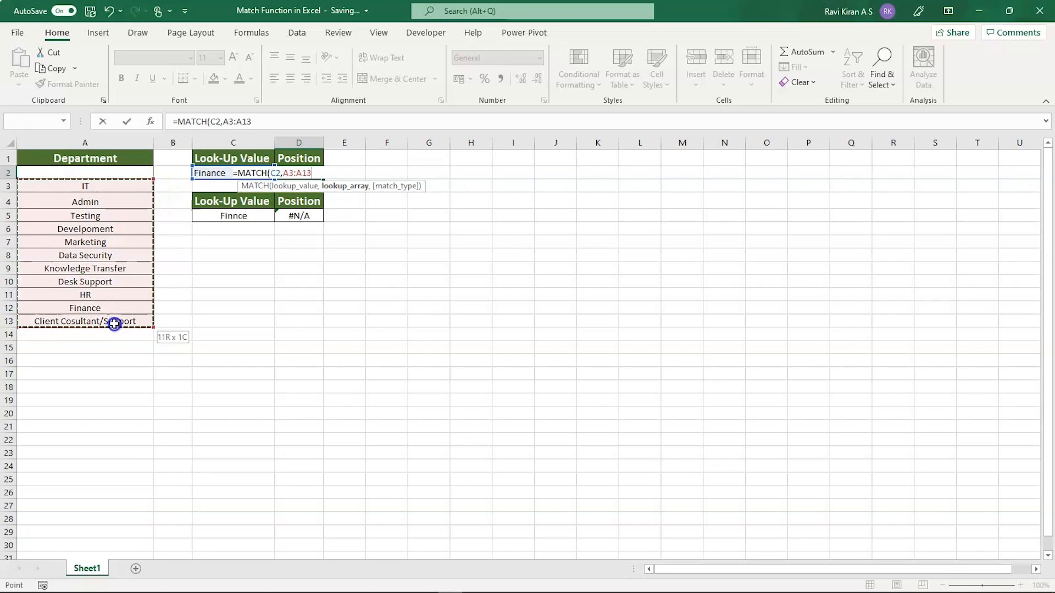
{"action": "type", "text": ","}
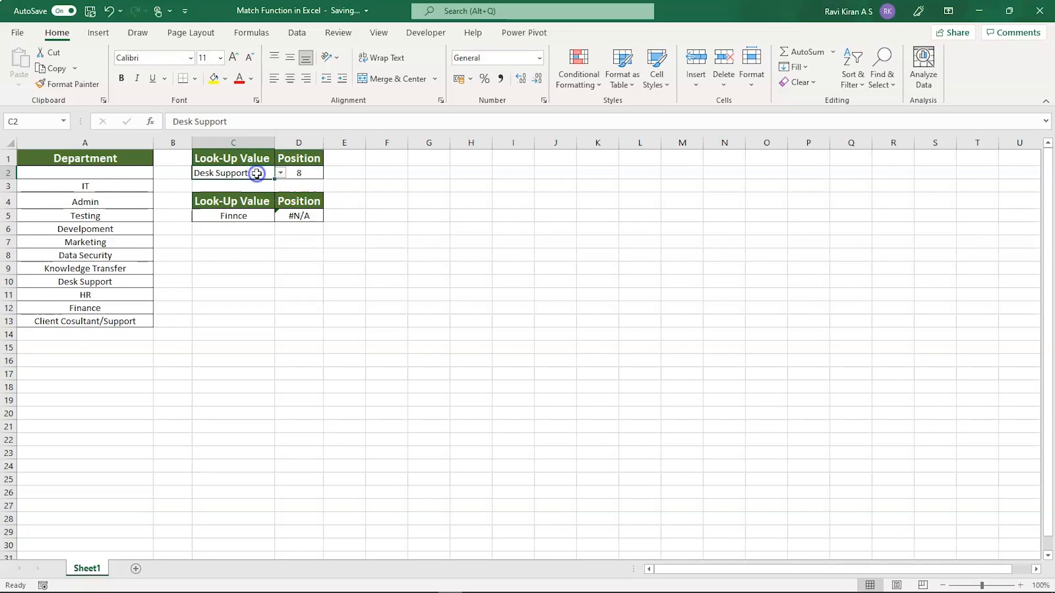
{"action": "left_click", "coordinate": [280, 173]}
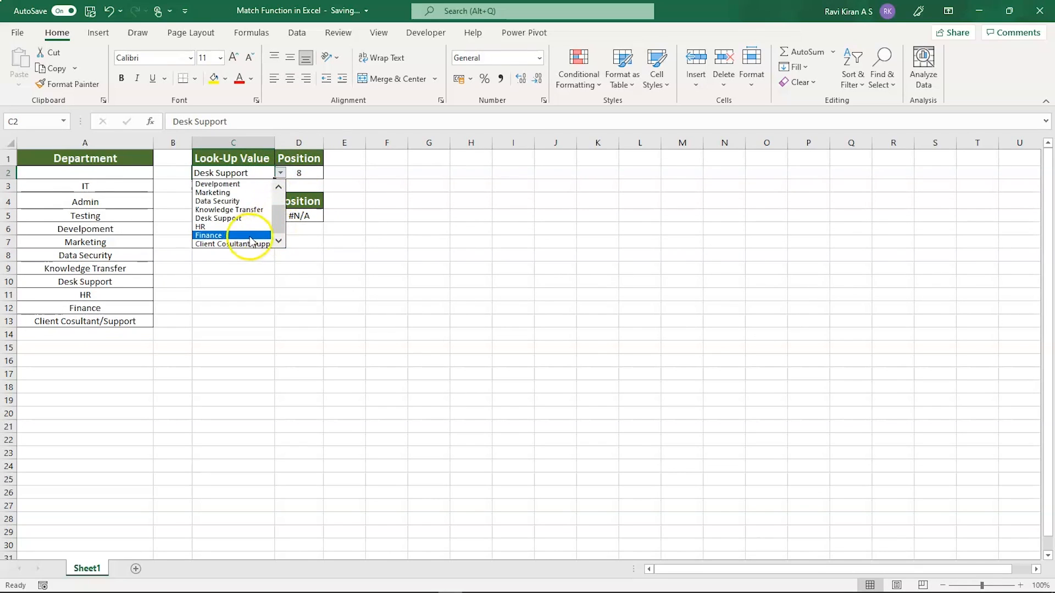
{"action": "mouse_move", "coordinate": [232, 218]}
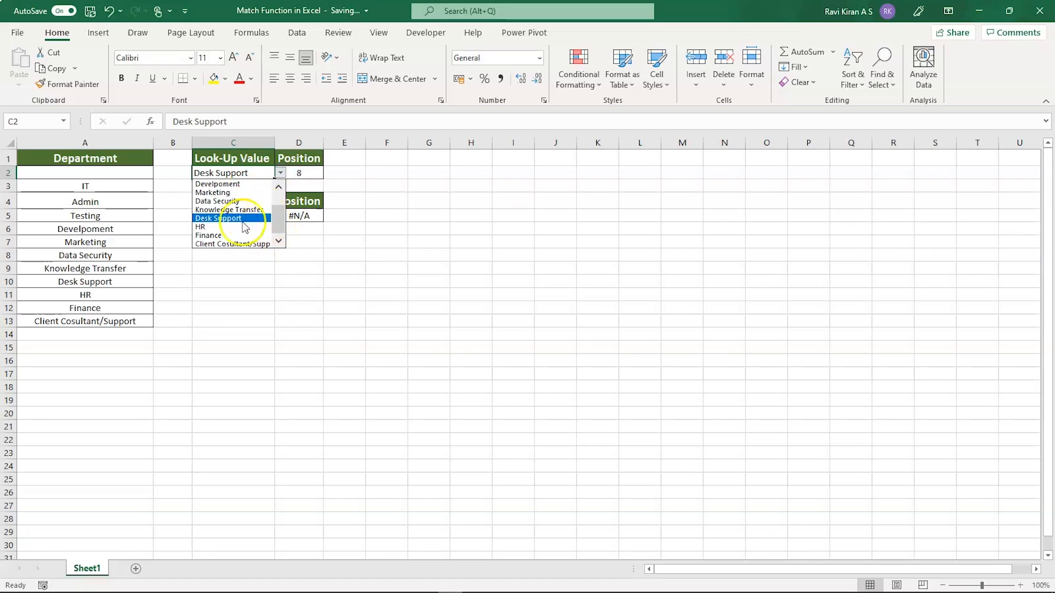
{"action": "mouse_move", "coordinate": [114, 186]}
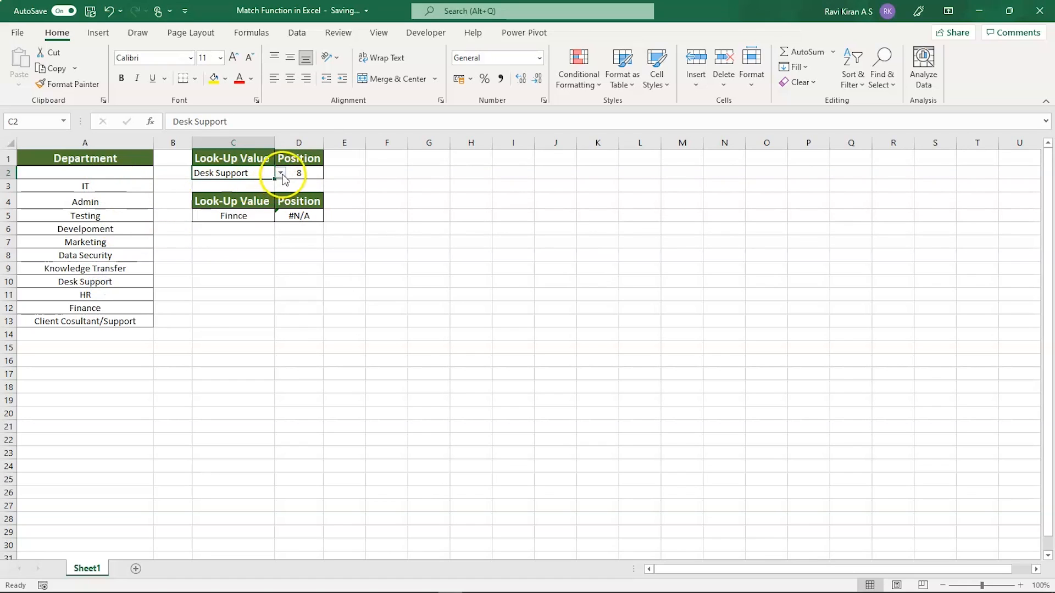
{"action": "left_click", "coordinate": [279, 173]}
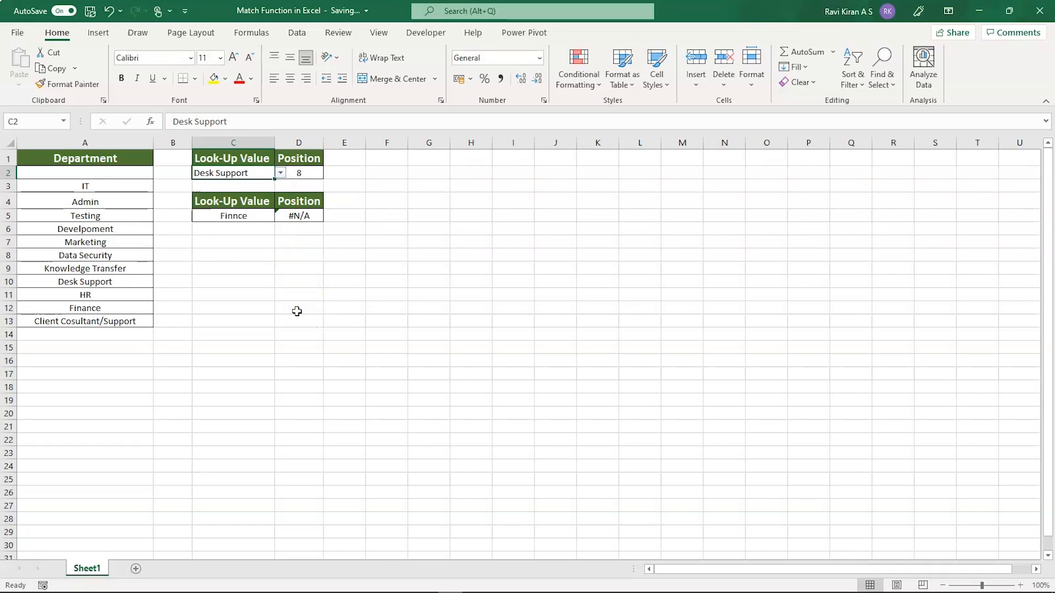
{"action": "mouse_move", "coordinate": [277, 255]}
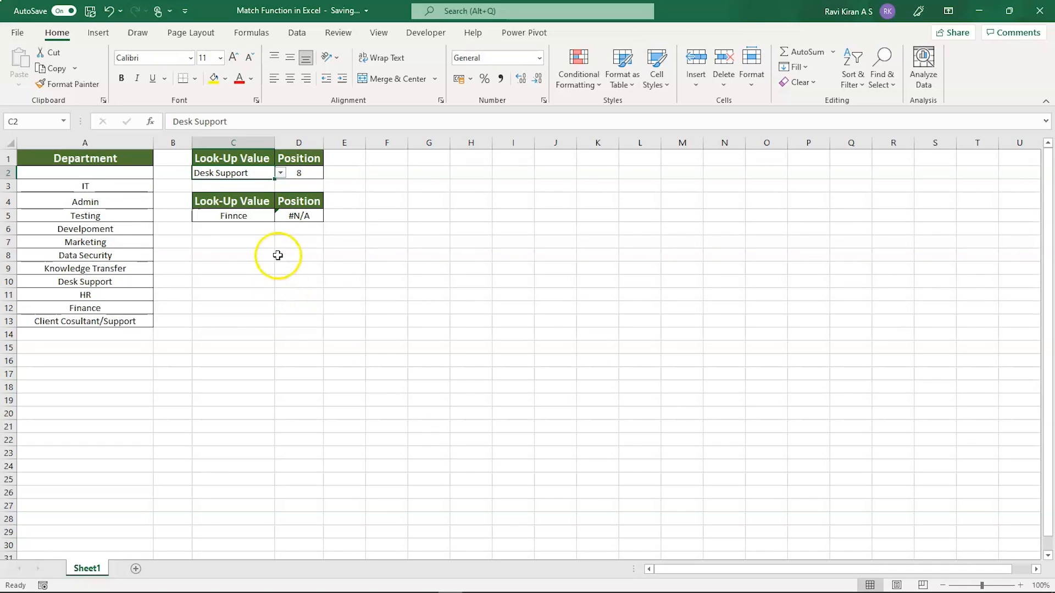